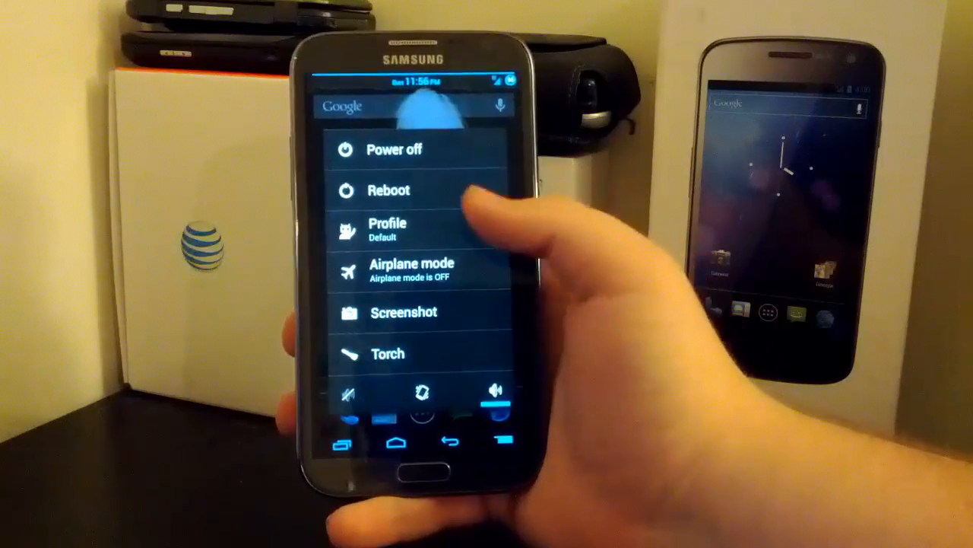
Restart the phone from the power menu so it boots into the new JellyBAM system.
click(386, 190)
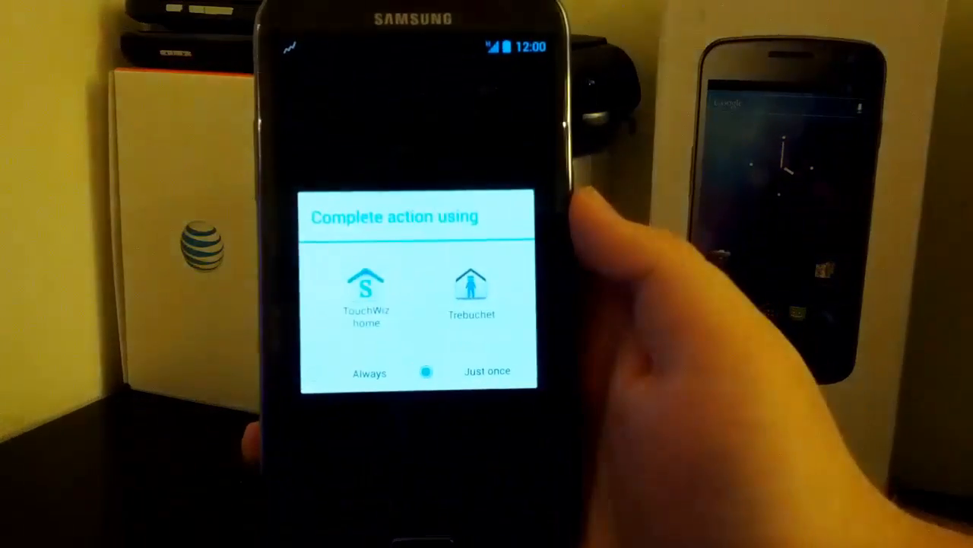
click(472, 286)
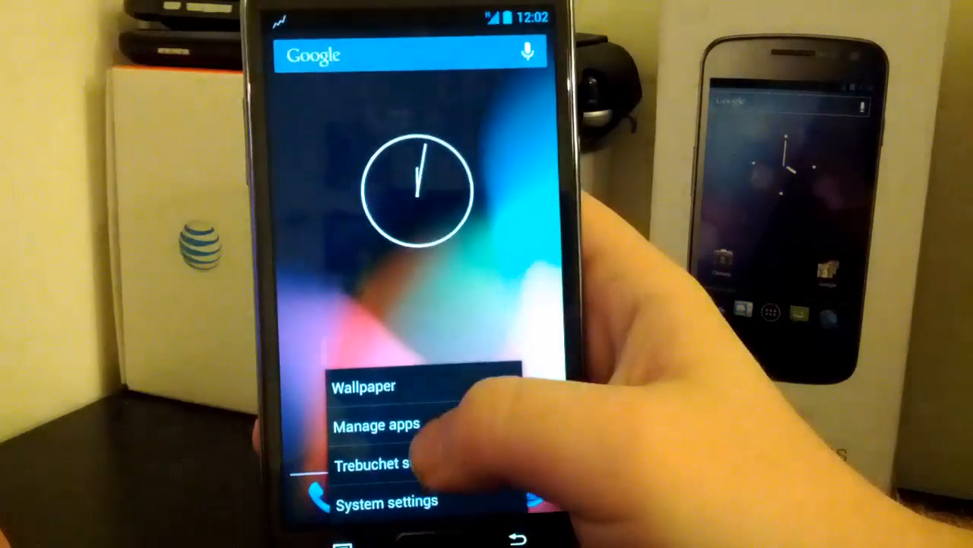
Browse the Trebuchet launcher preferences, looking through the Homescreen options.
click(380, 467)
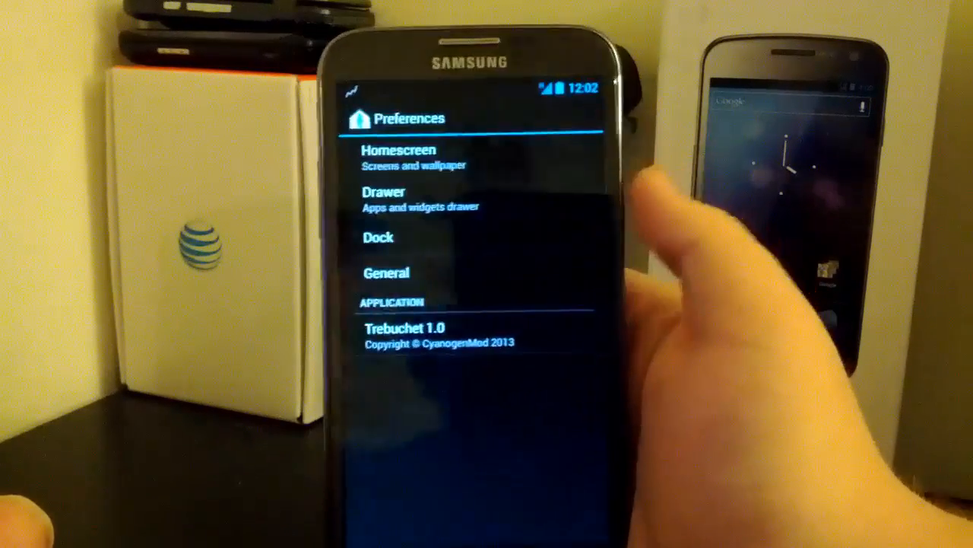
click(398, 157)
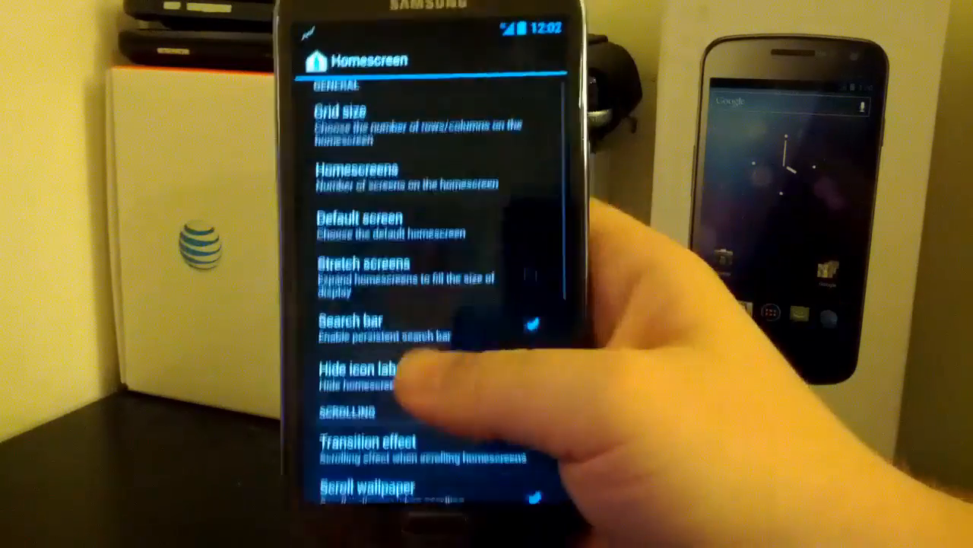
scroll(down, 3)
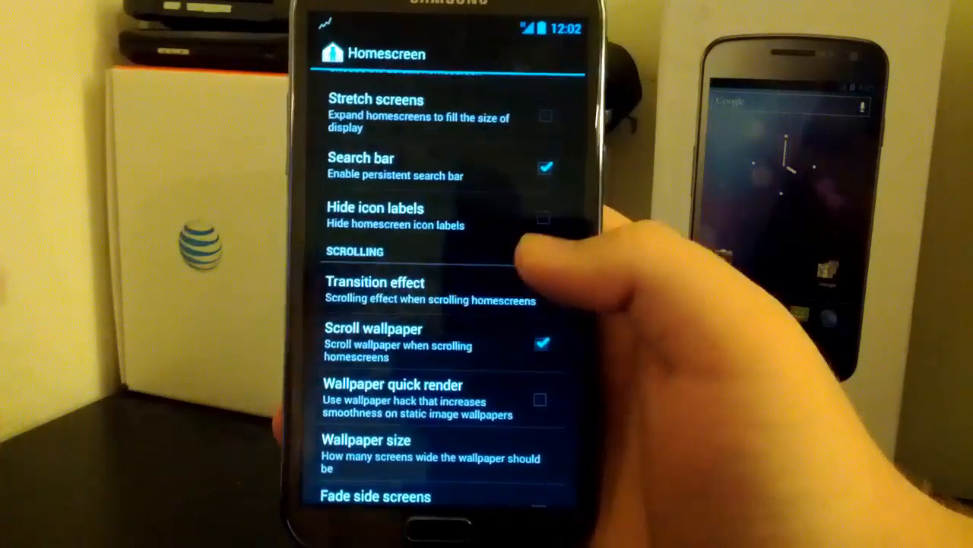
click(374, 281)
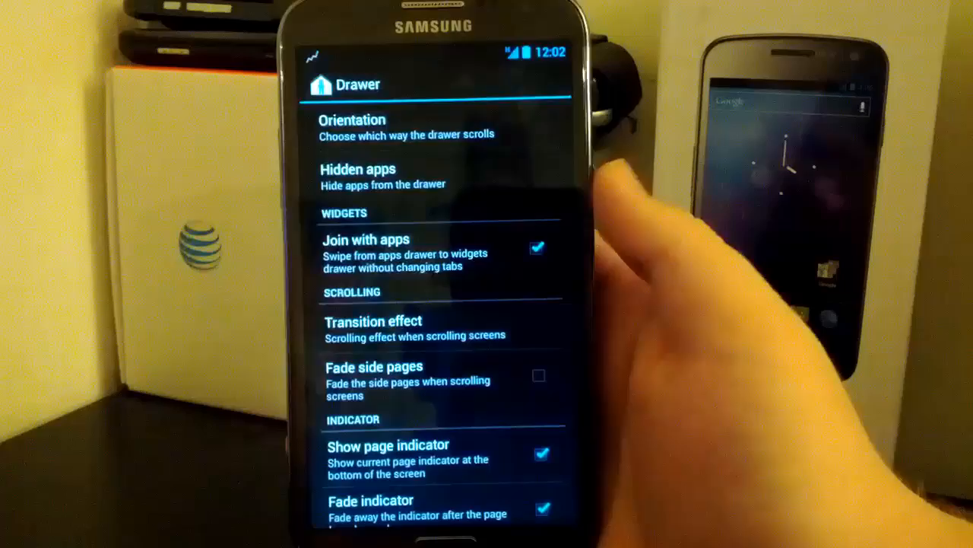
Return to the main preferences list and look into the Drawer options.
click(374, 321)
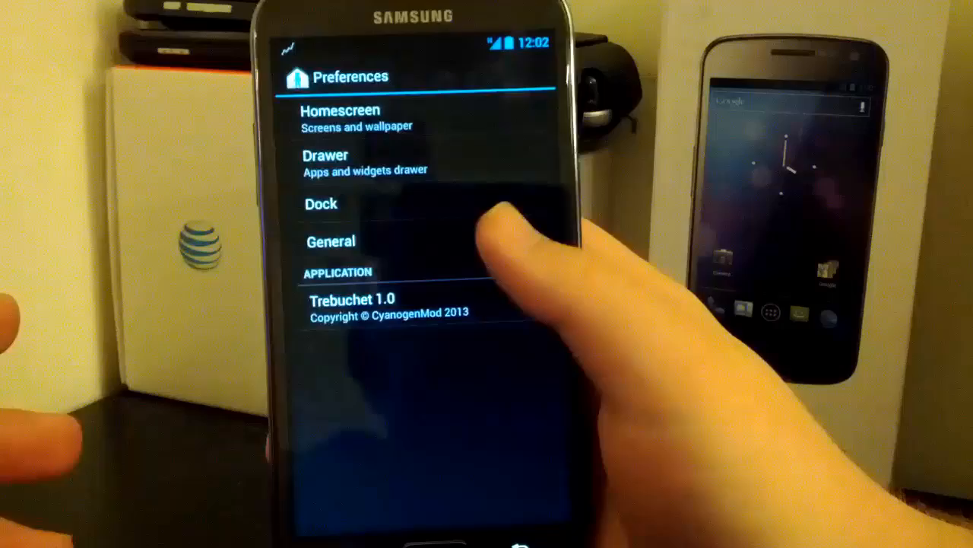
click(329, 241)
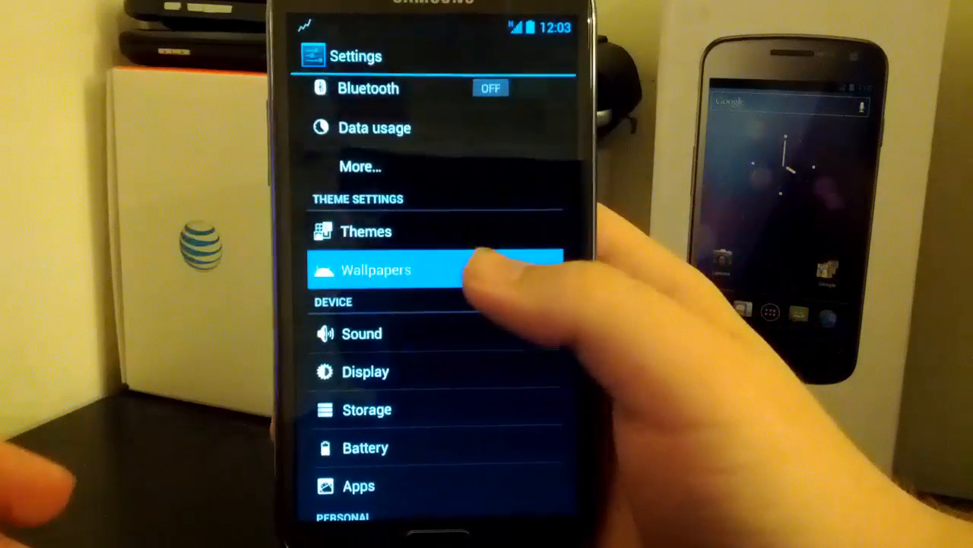
Browse the system Settings list down to the JellyBAM section with AOKP and CyanogenMod entries.
click(376, 271)
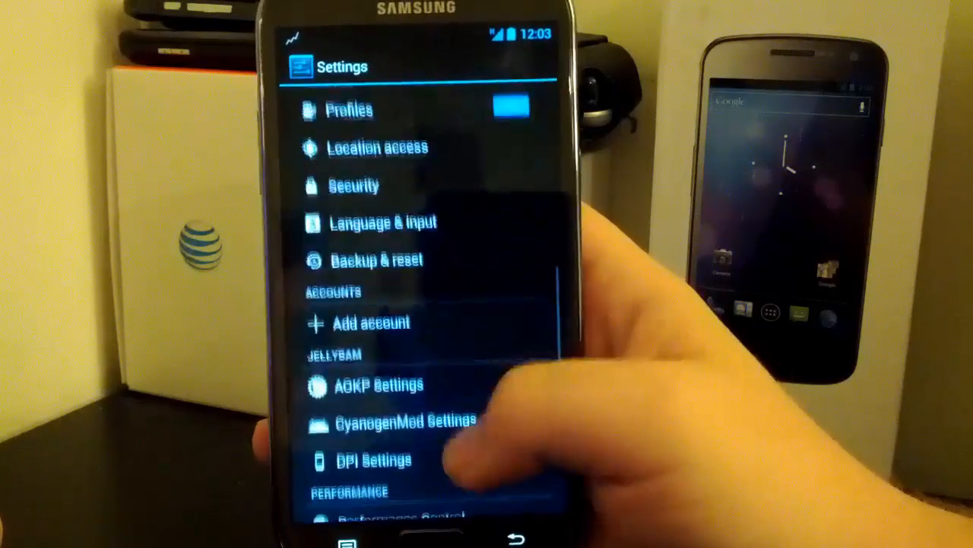
scroll(down, 3)
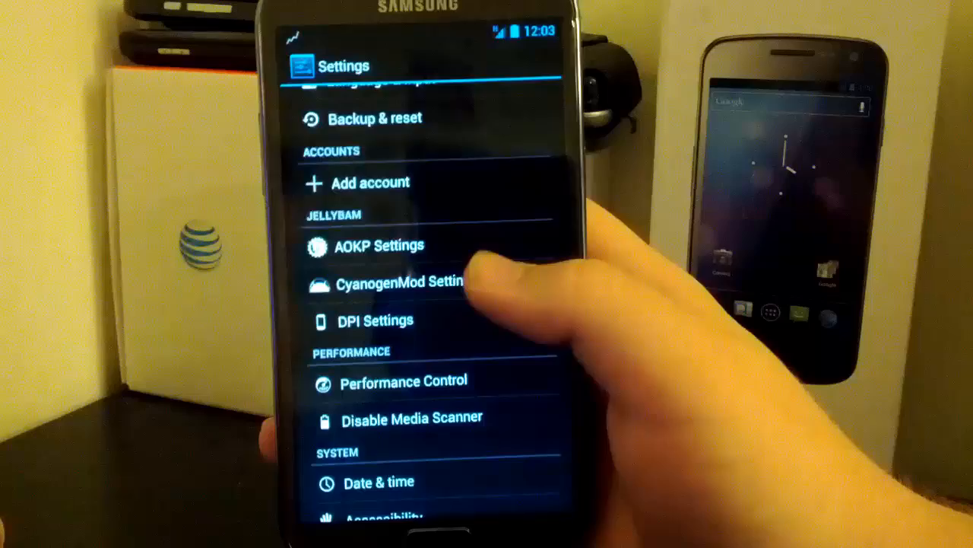
Look over the AOKP ROM Control interface, status bar and system options.
click(372, 245)
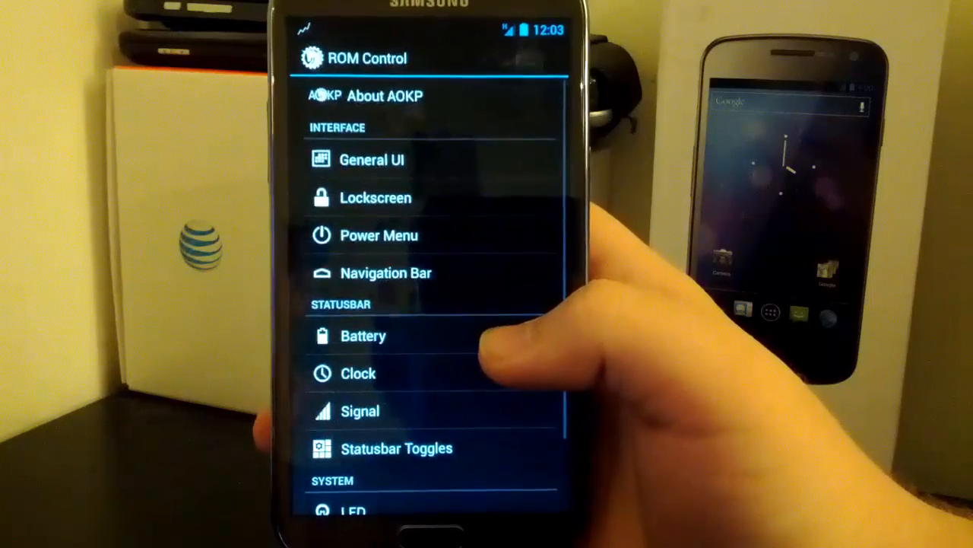
scroll(down, 3)
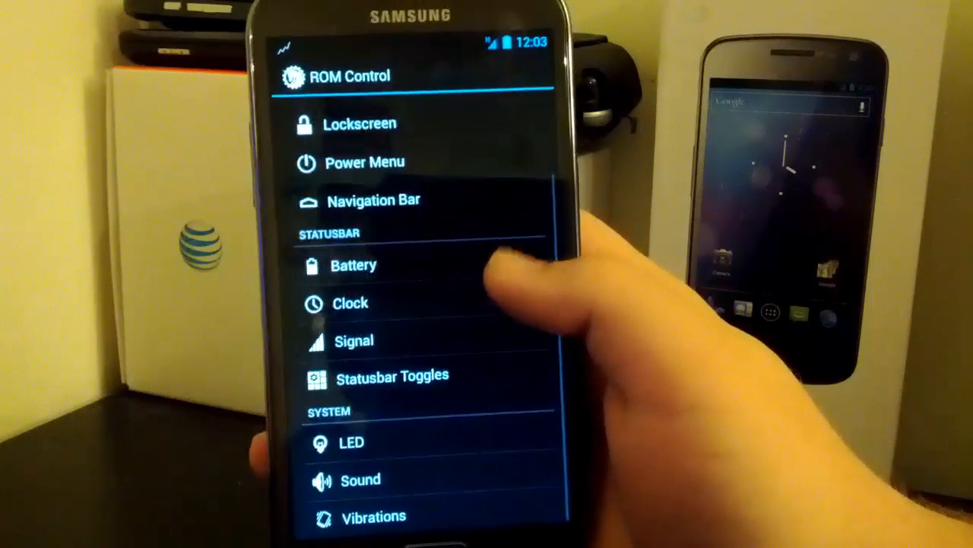
scroll(down, 3)
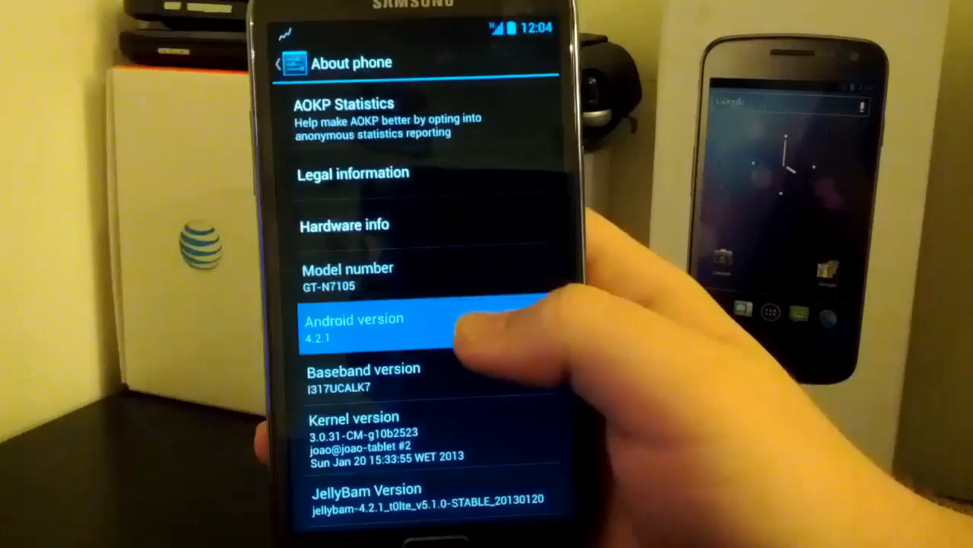
Bring up the Jelly Bean easter egg from the Android 4.2.1 version entry in About phone.
click(377, 327)
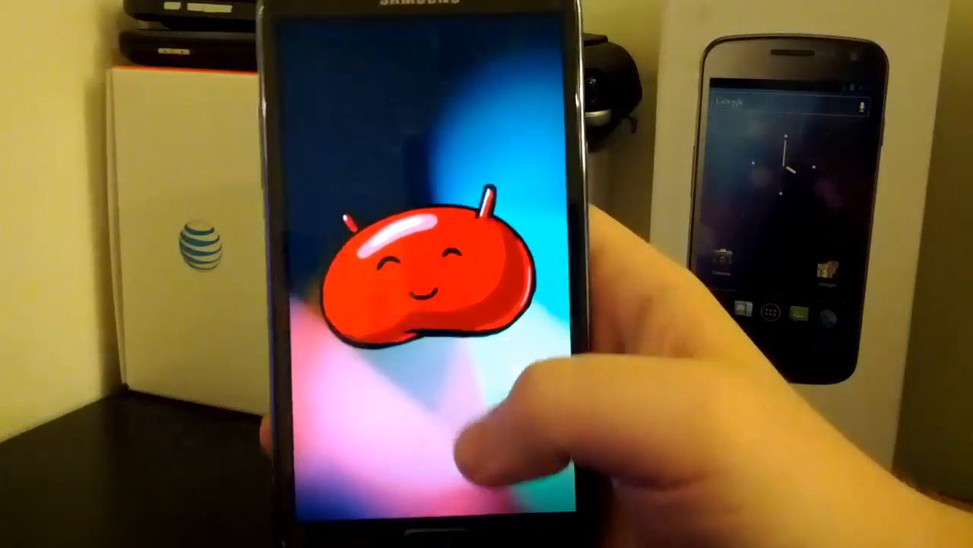